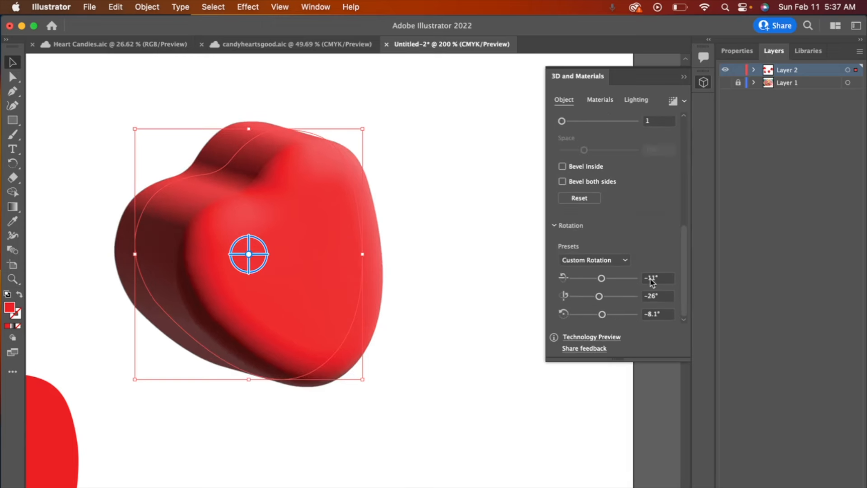
- Switch the 3D and Materials panel to the Materials view showing All Materials & Graphics
left_click(594, 260)
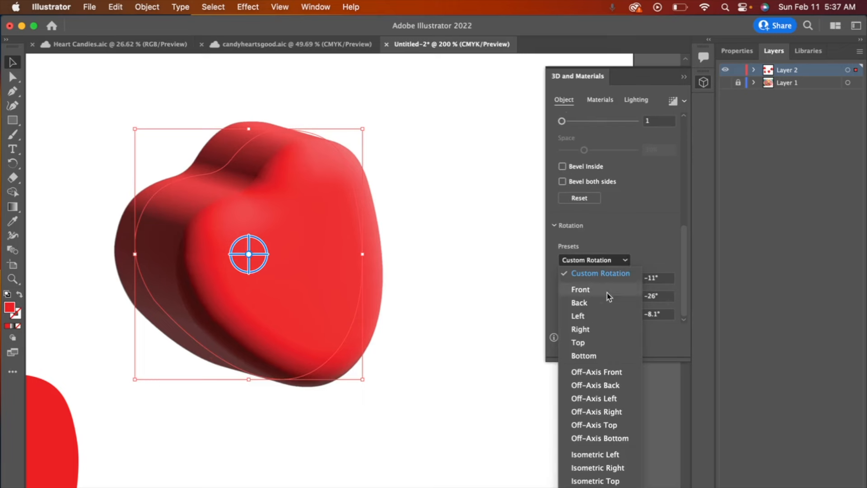
left_click(598, 100)
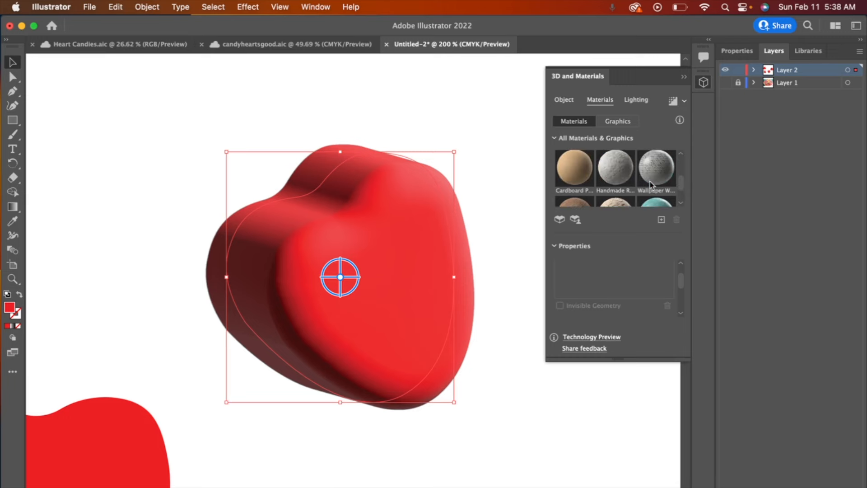